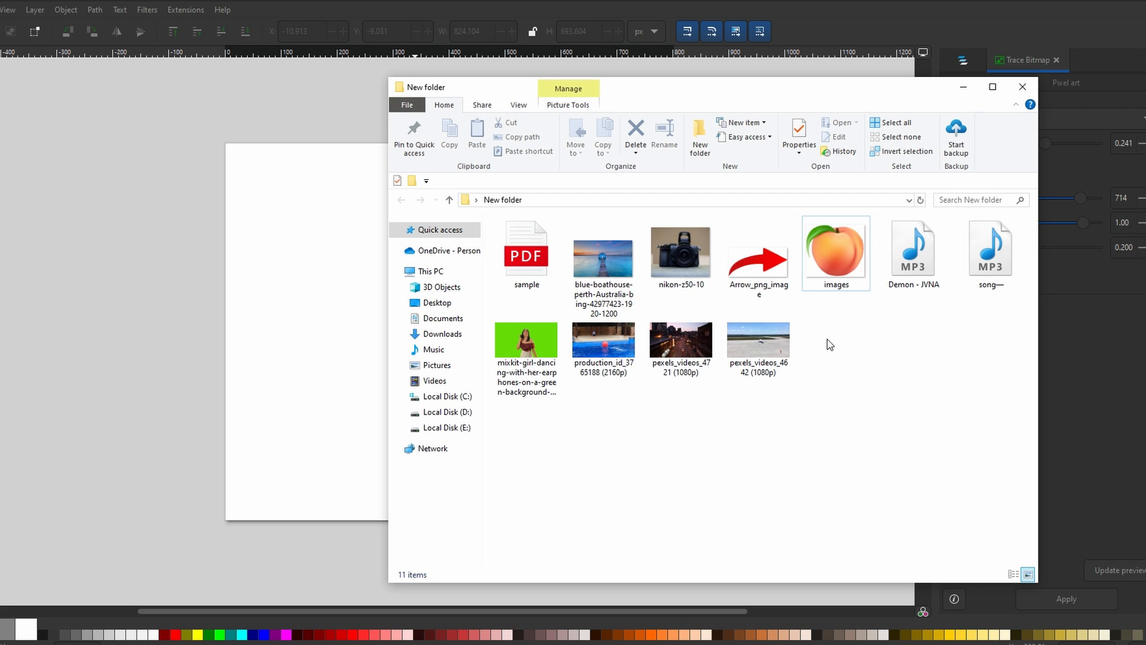
Import the nikon-z50-10 photo into the document as an embedded image
double_click(680, 252)
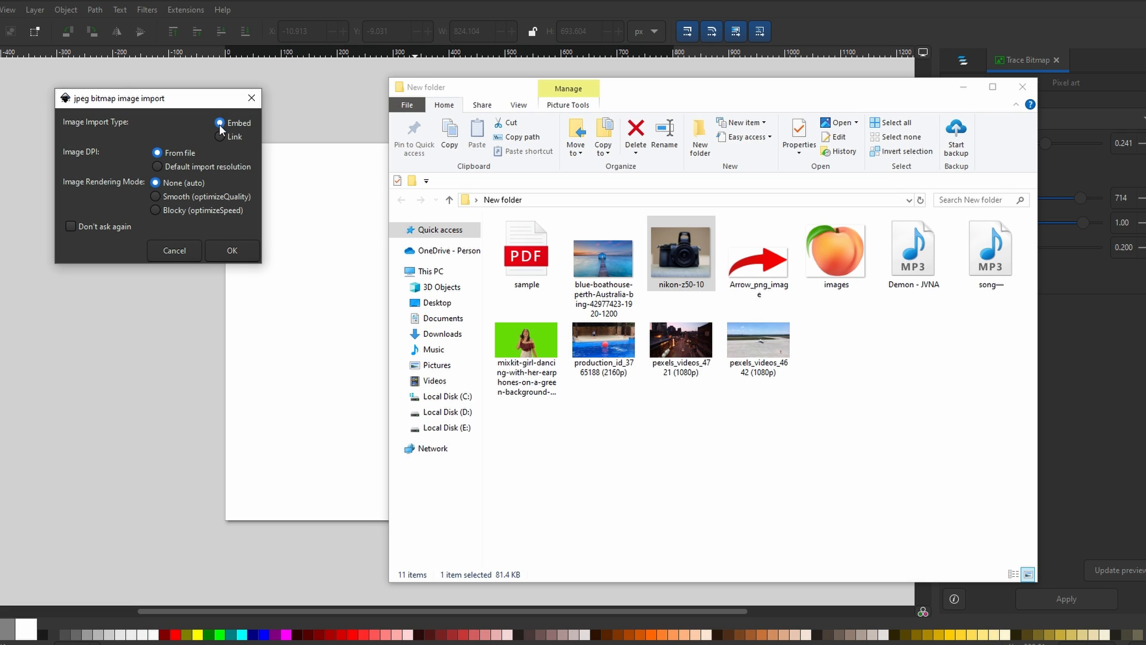
mouse_move(246, 133)
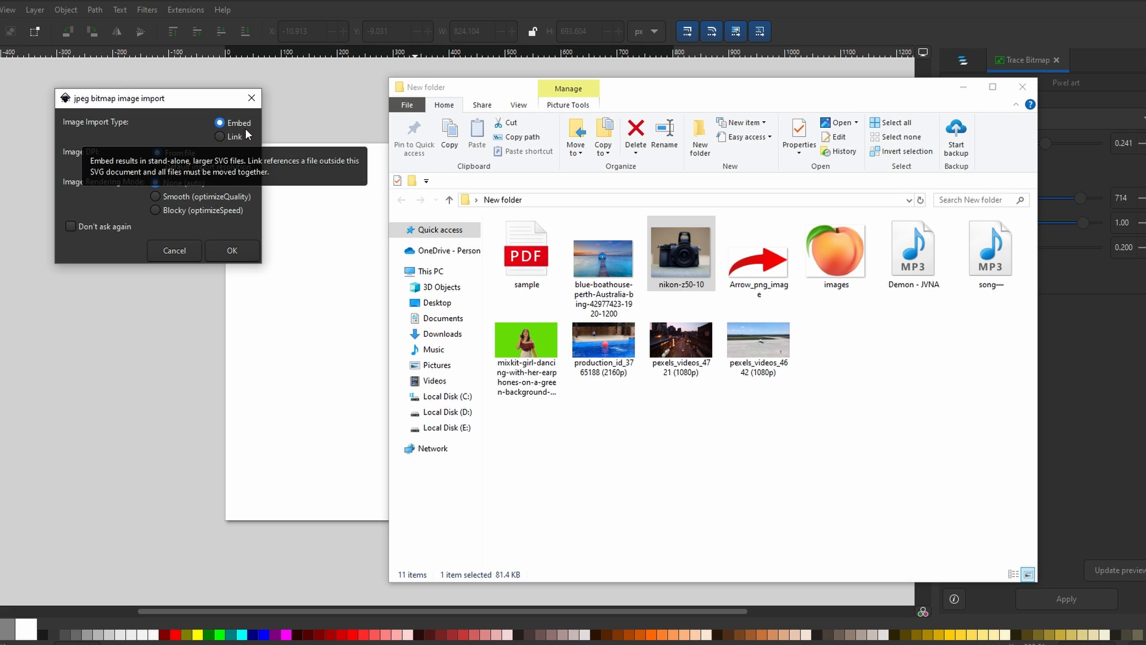
left_click(232, 250)
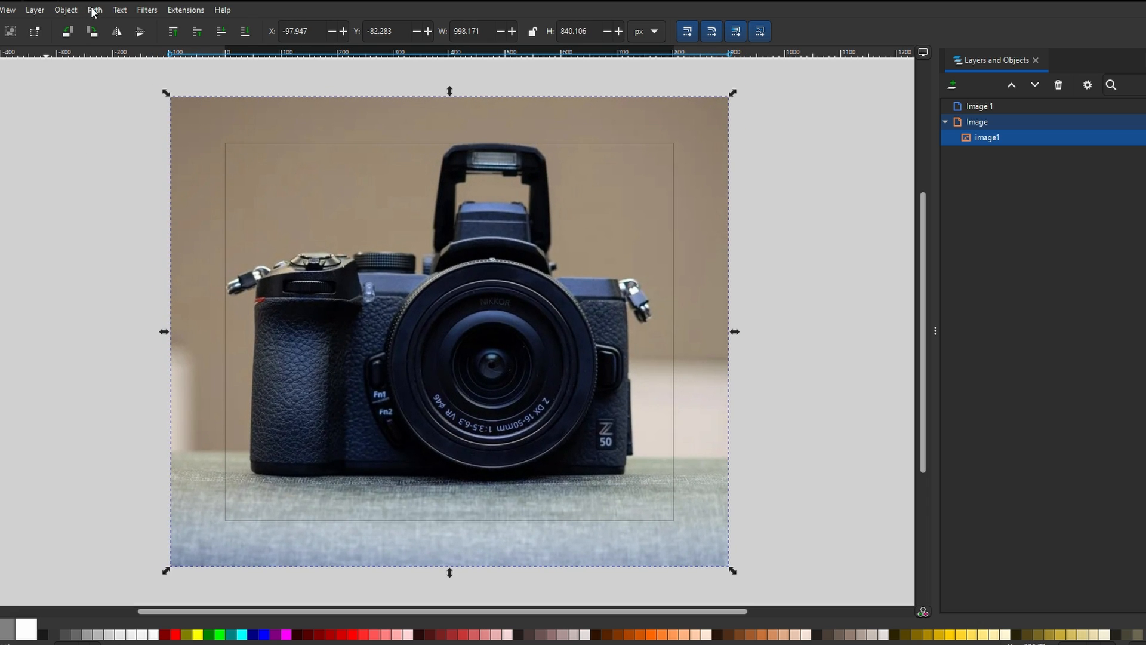
Open Path > Trace Bitmap, review Single scan detection modes, and tick Invert image
left_click(95, 9)
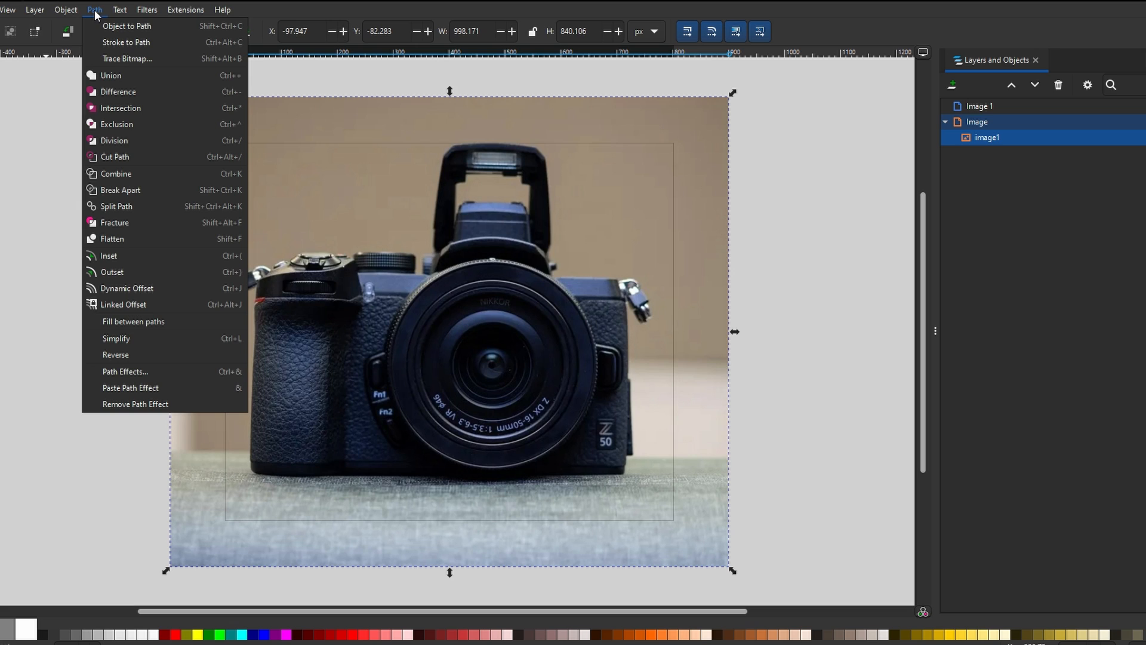
left_click(126, 58)
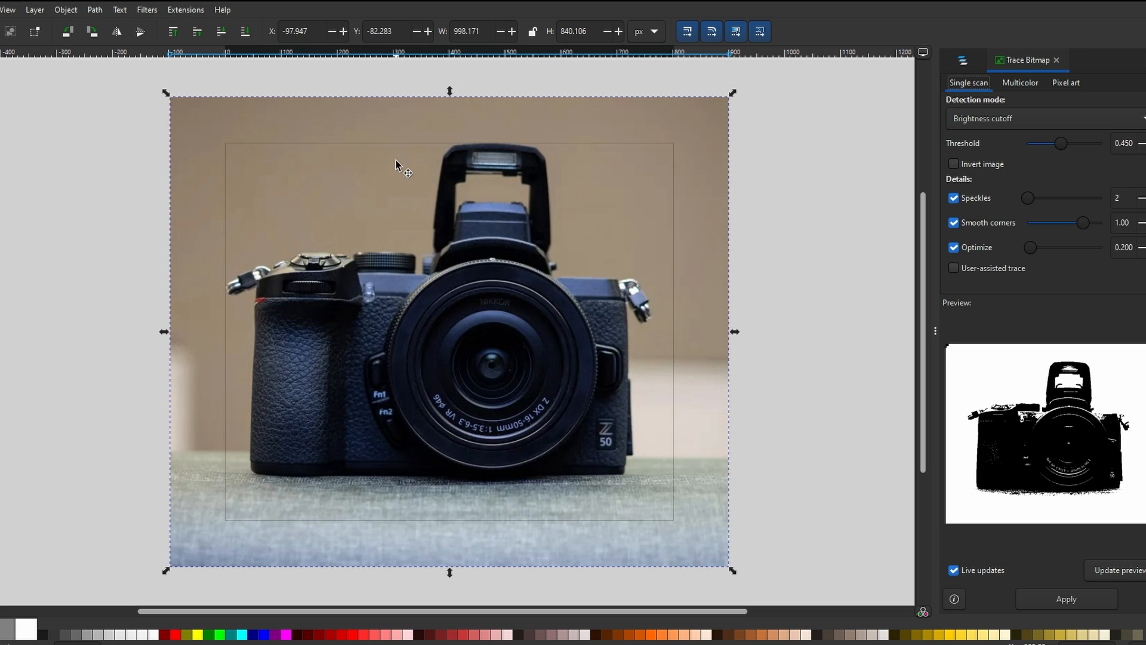
mouse_move(927, 264)
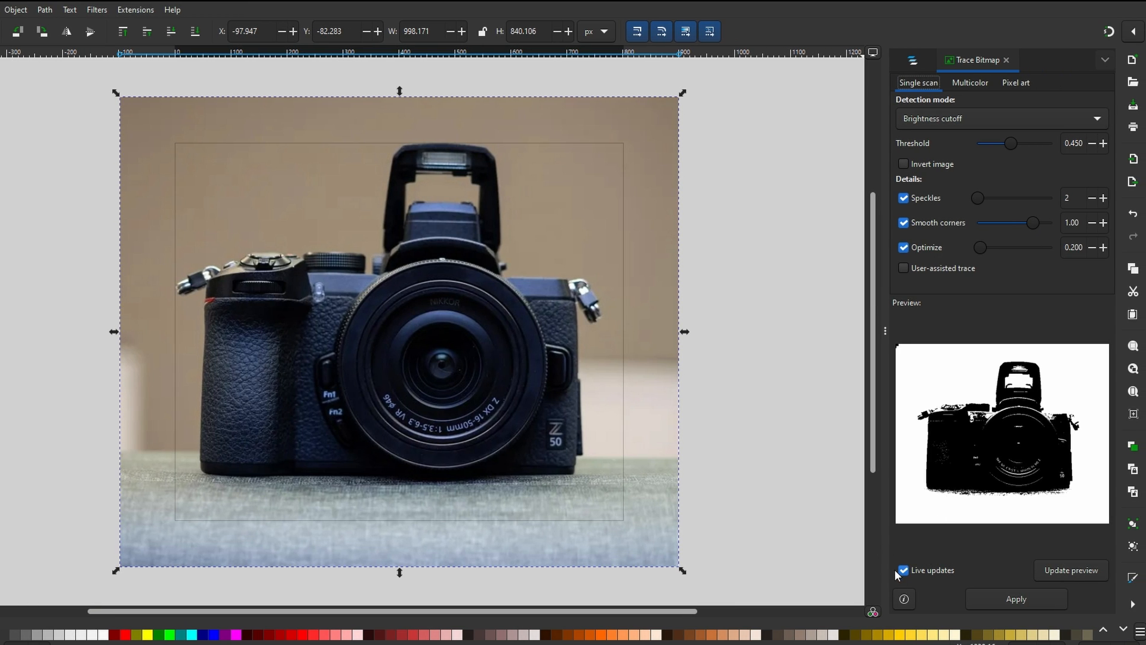
mouse_move(953, 156)
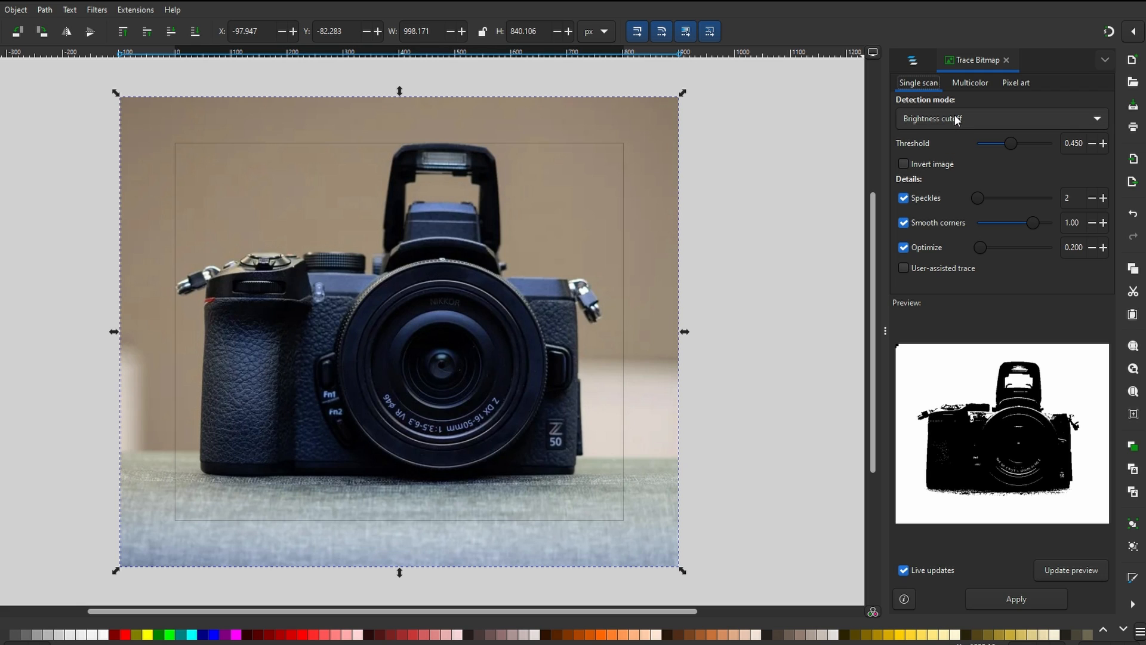
left_click(904, 164)
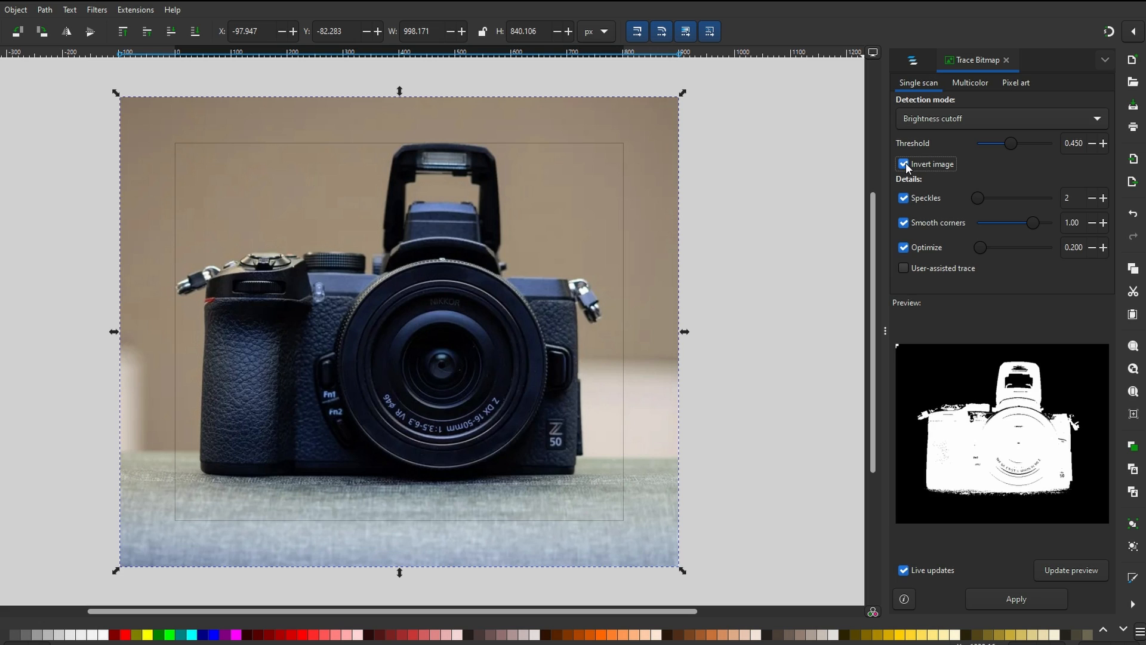
left_click(970, 82)
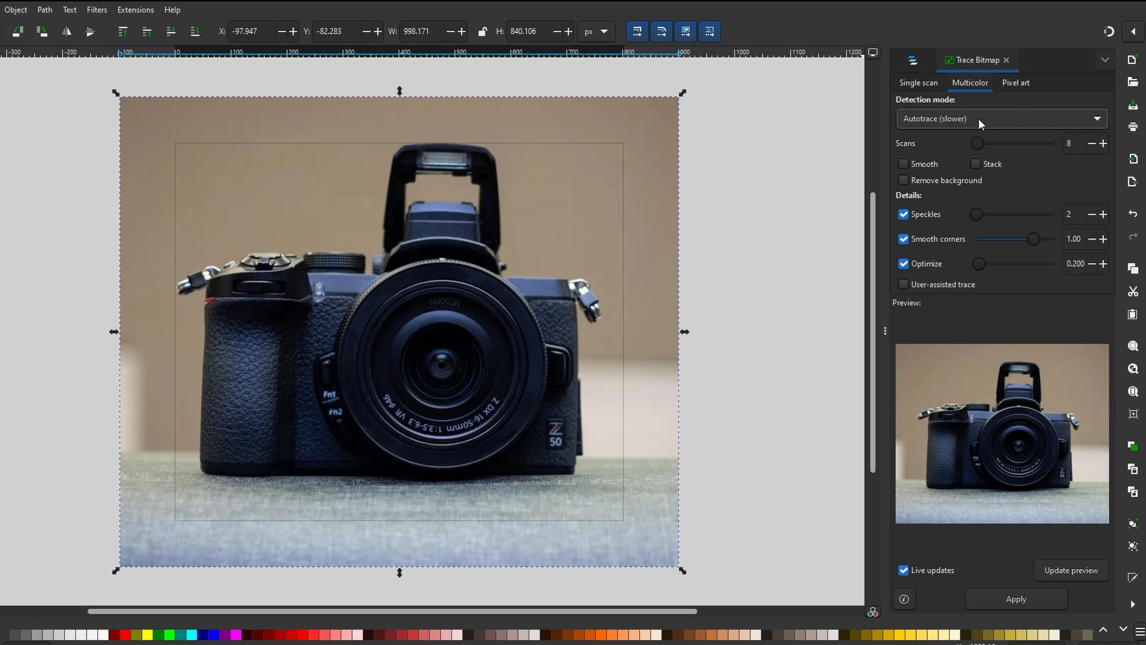
Turn on Smooth and Remove background, raising Scans and corner smoothing slightly
left_click(903, 164)
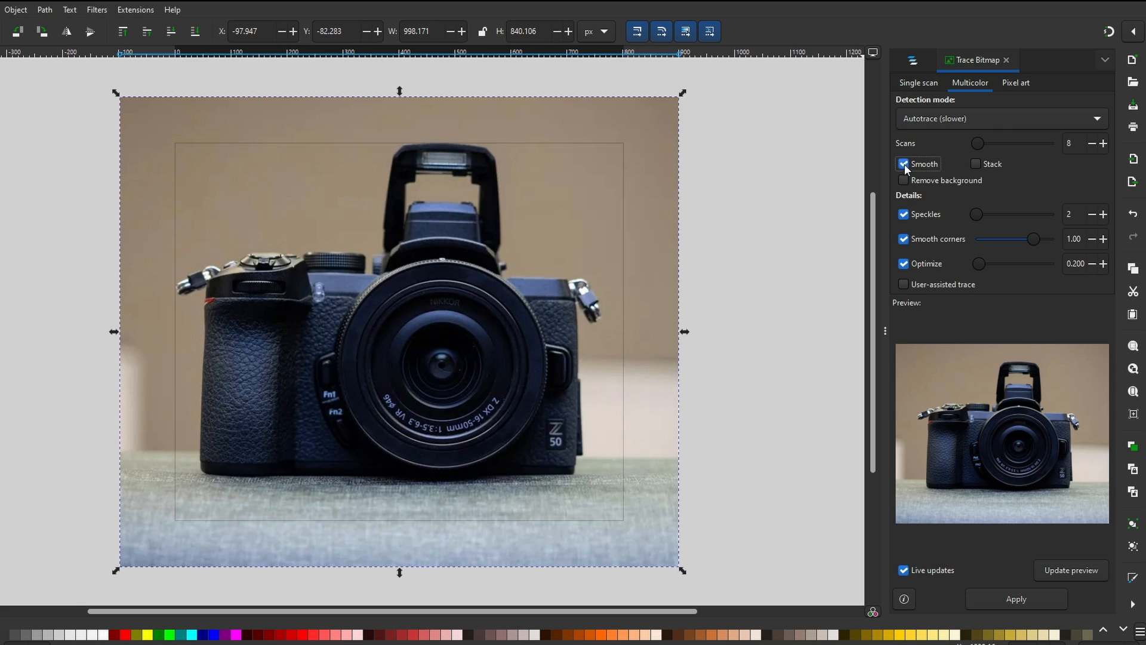
left_click(904, 179)
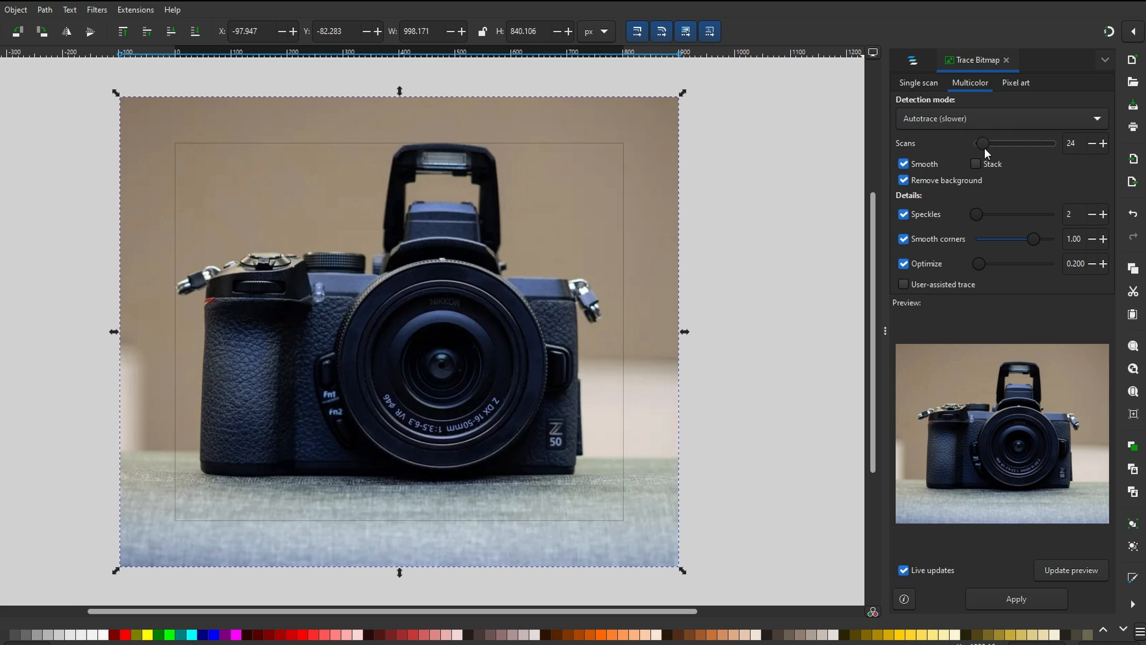
left_click_drag(983, 144, 1005, 144)
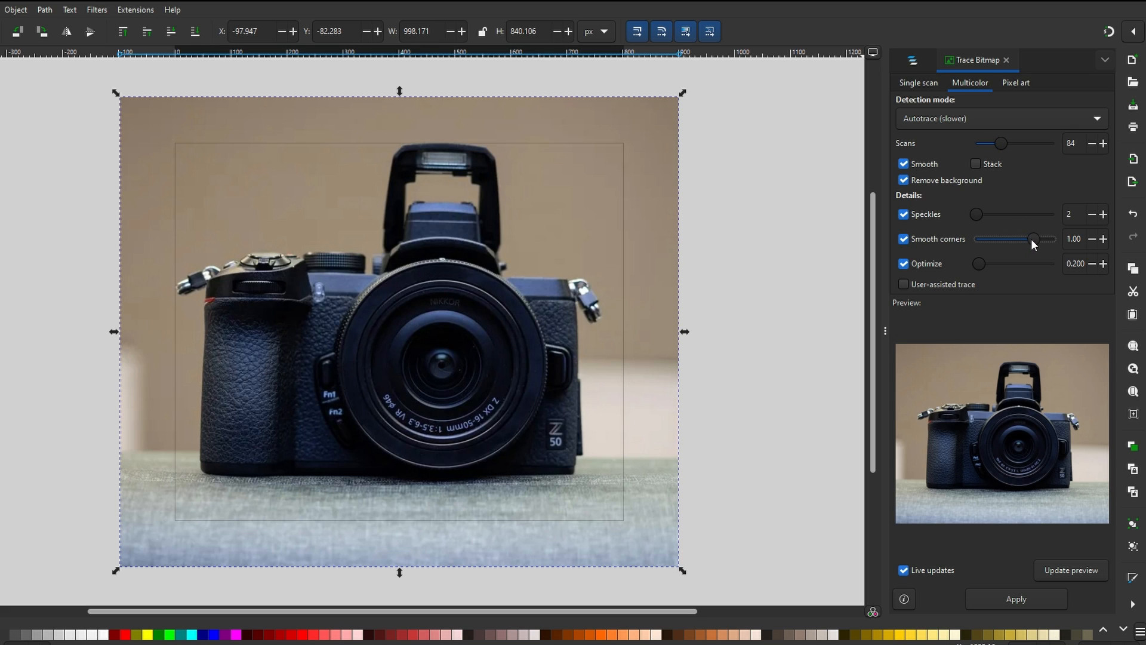
left_click(1000, 118)
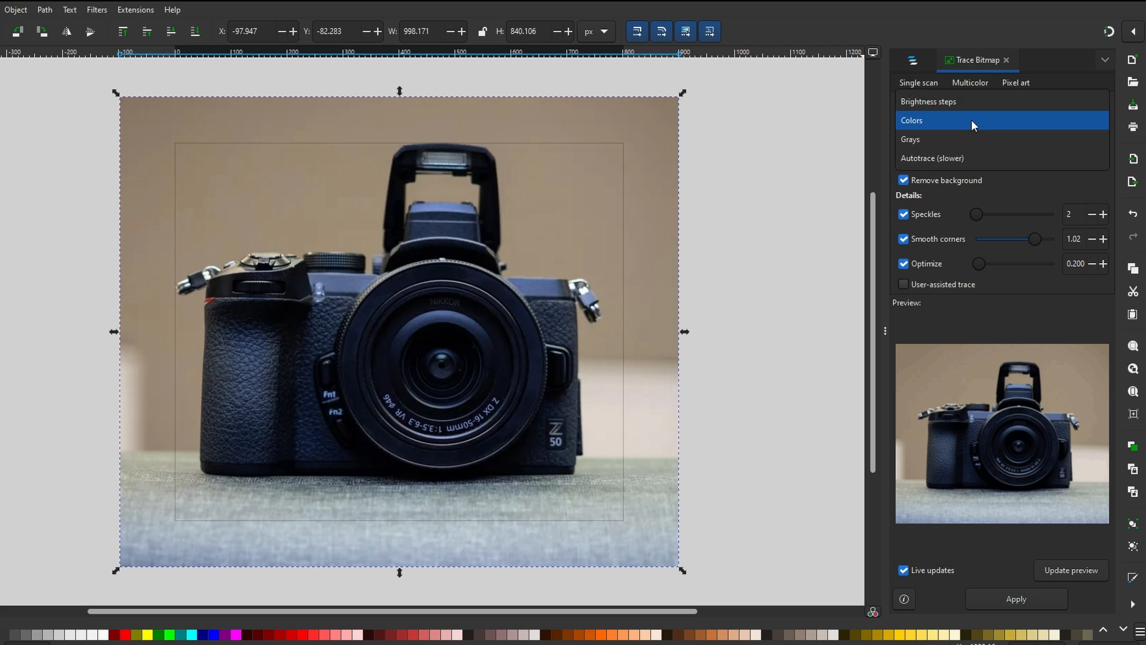
Set detection mode to Colors and bring the scan count down to 48
left_click(970, 82)
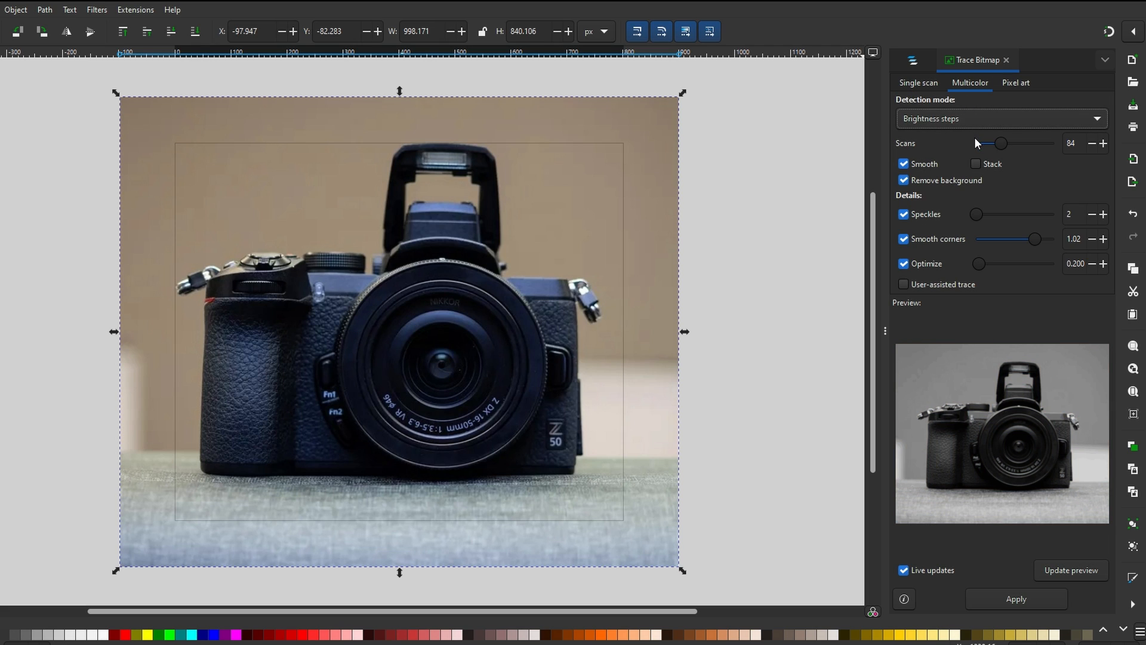
left_click(1001, 118)
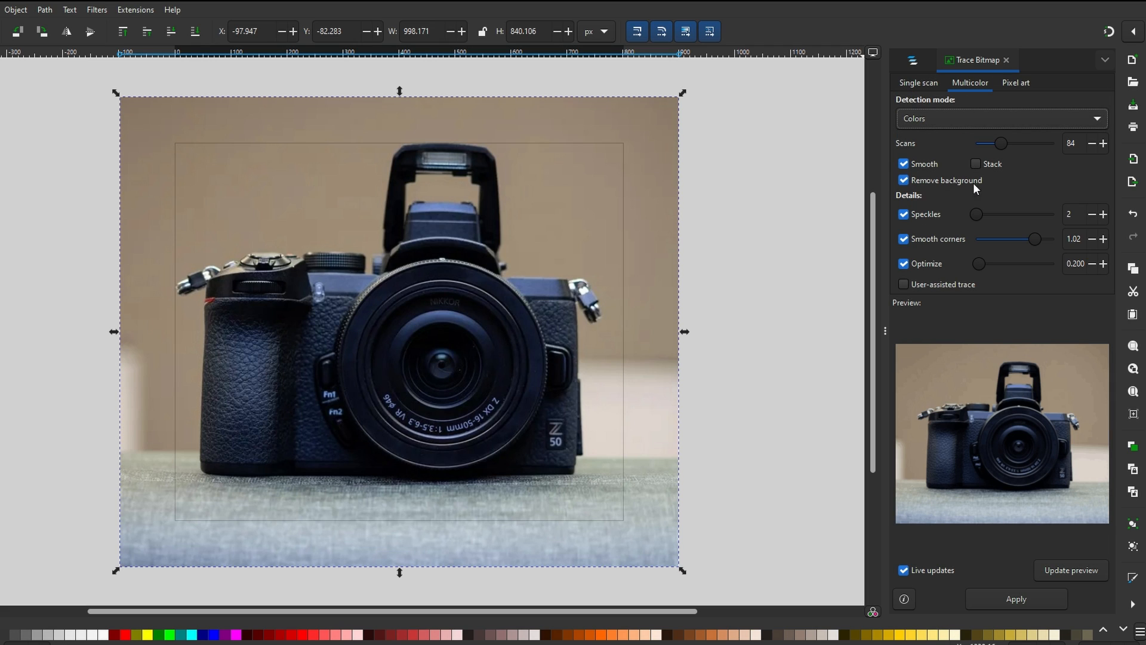
left_click_drag(1002, 144, 994, 144)
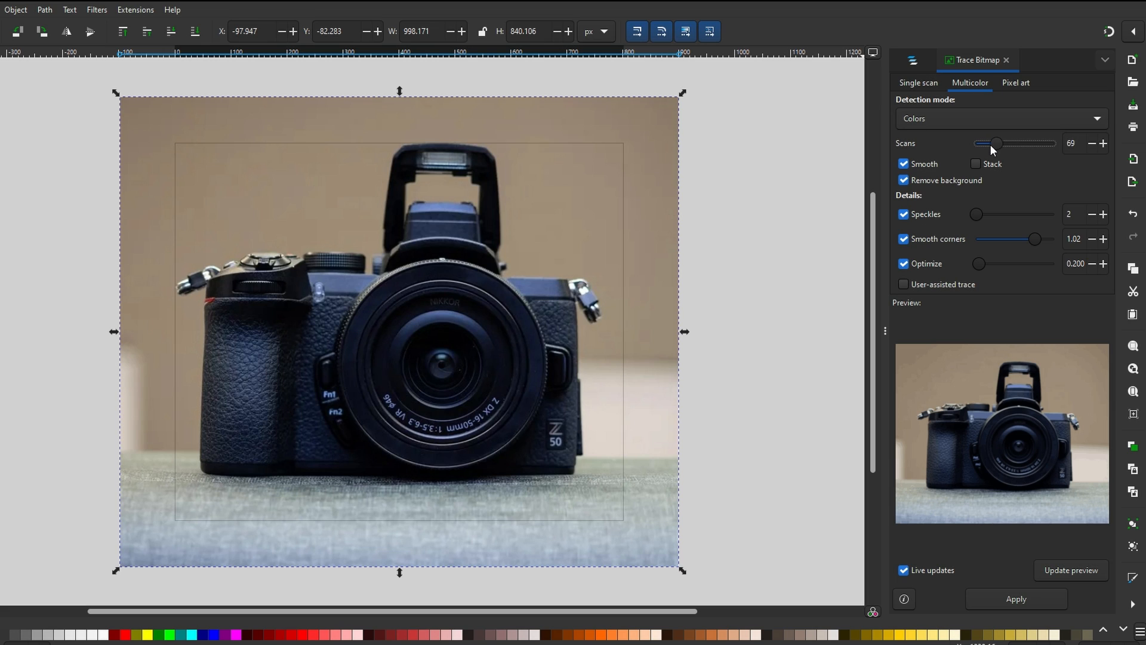
left_click_drag(1016, 143, 991, 144)
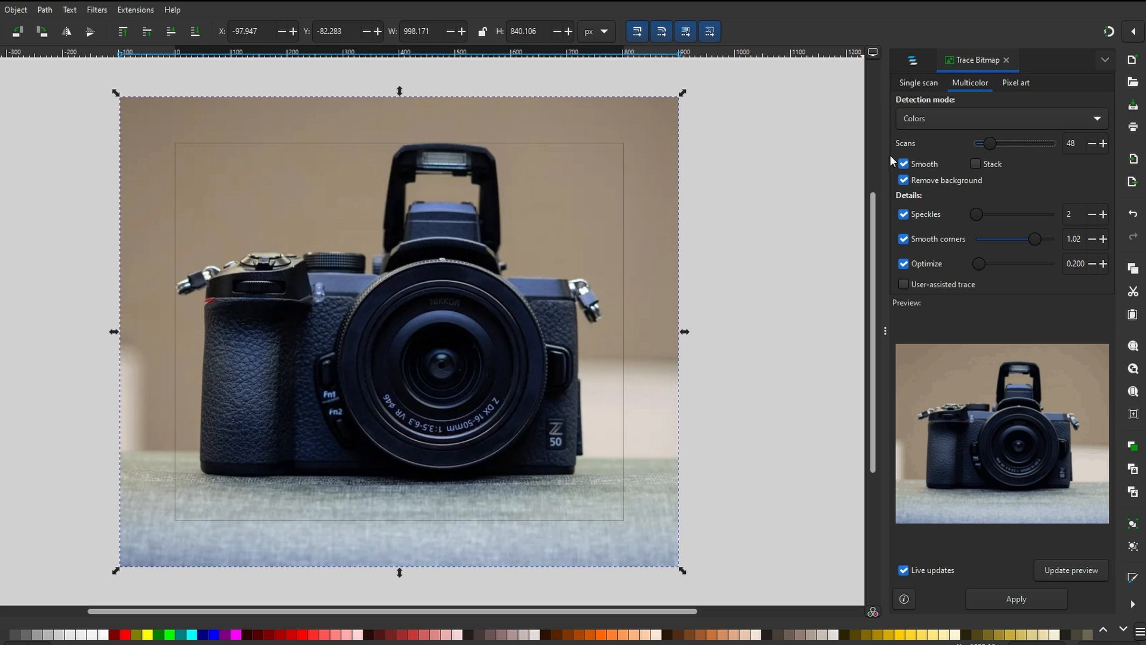
Switch to Pixel art tracing and lower the Curves heuristic to about 2.117
left_click(1016, 83)
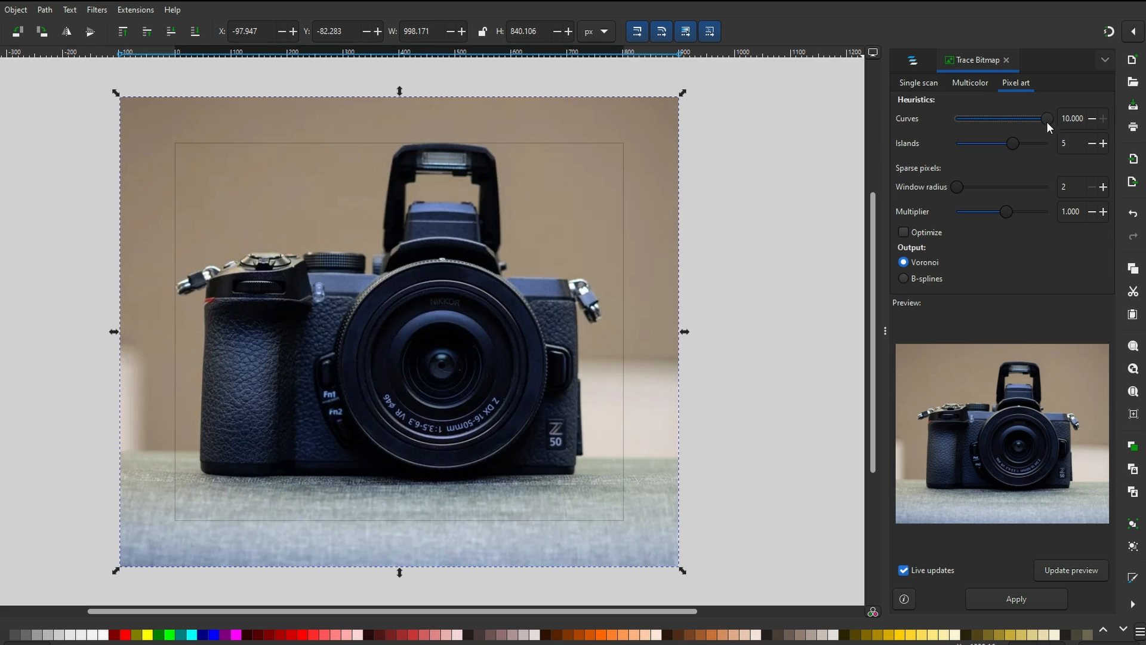
left_click_drag(1048, 119, 1011, 118)
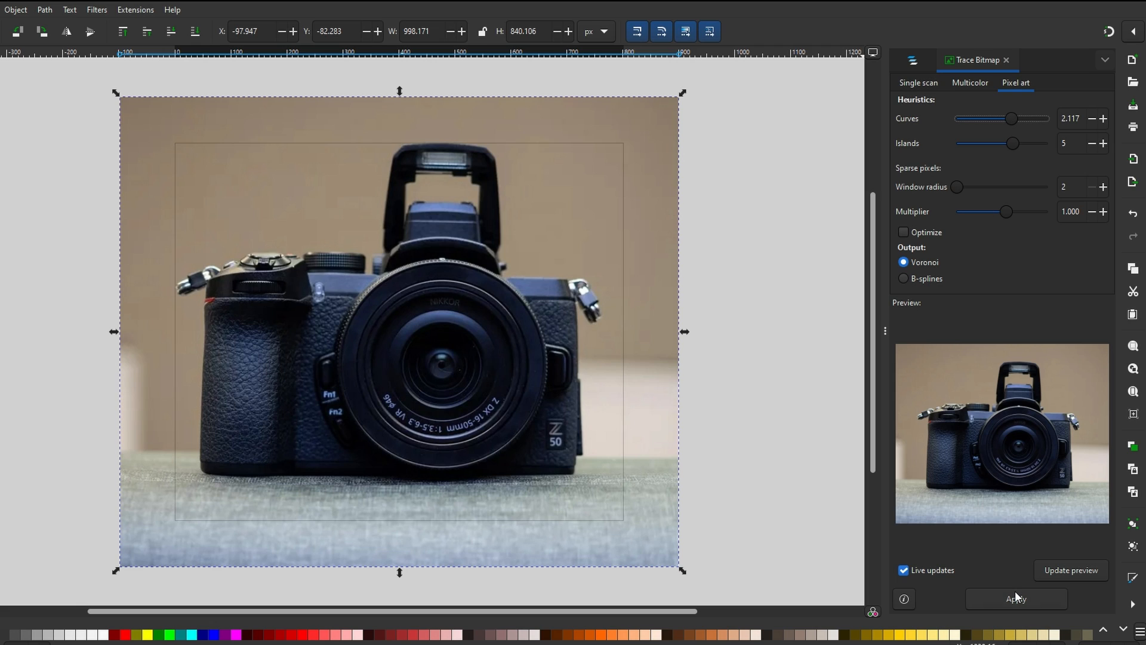